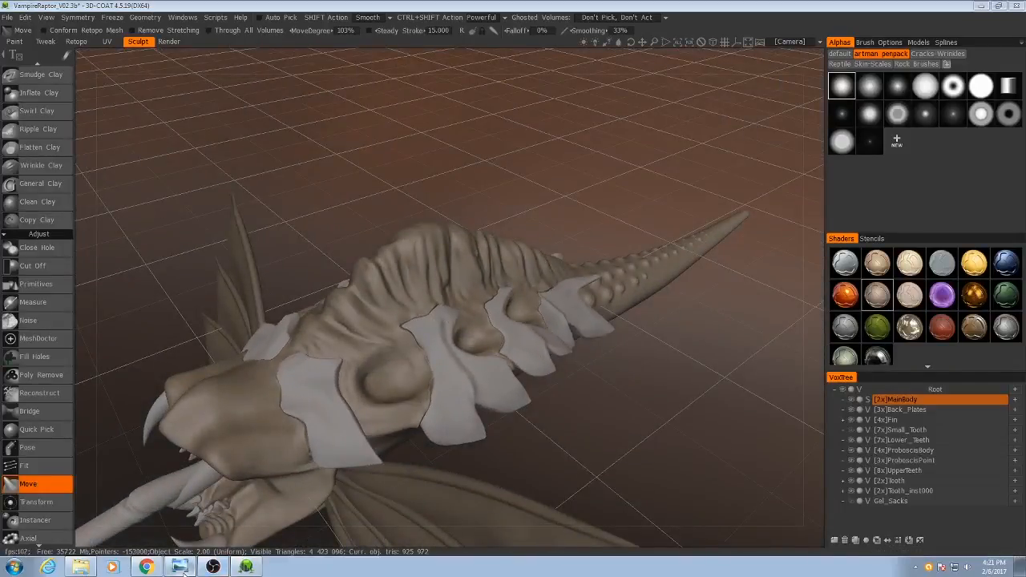
# - Switch from Move to the Draw surface tool to sculpt a raised tube across the back
pyautogui.click(180, 568)
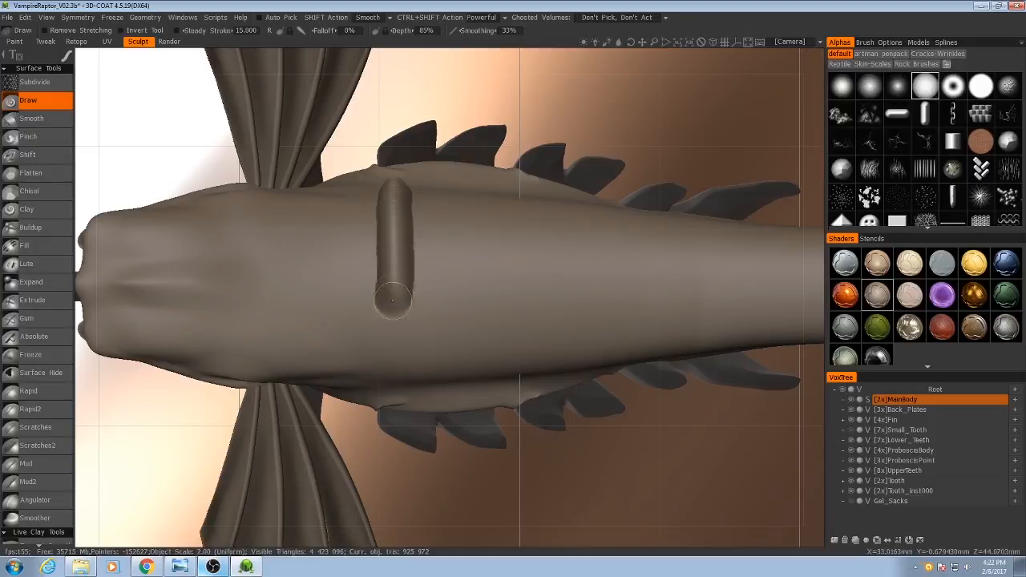
# - Undo the test tube stroke and adjust the brush depth on the leech's back
pyautogui.rightClick(393, 240)
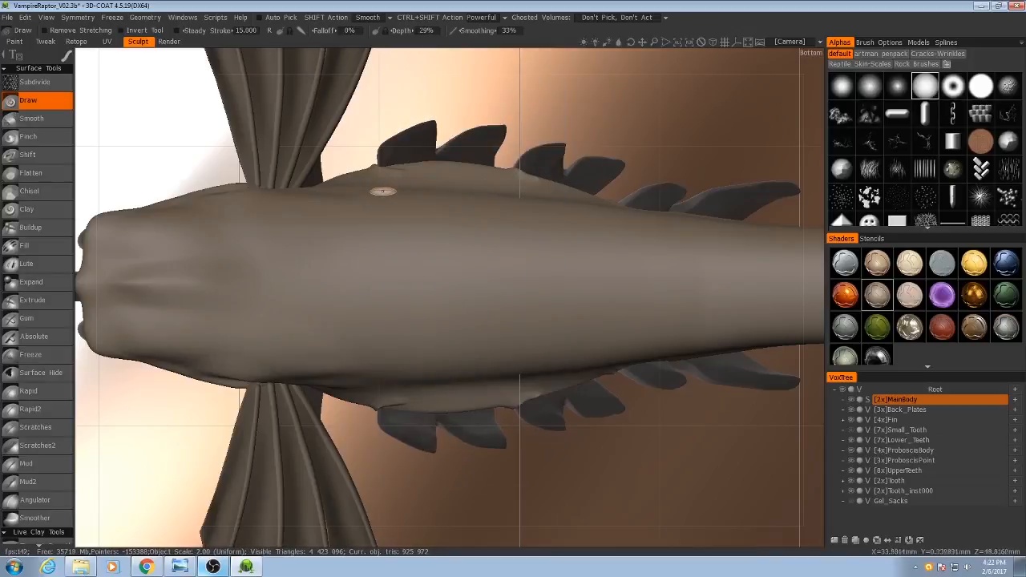
pyautogui.moveTo(381, 191); pyautogui.dragTo(457, 285)
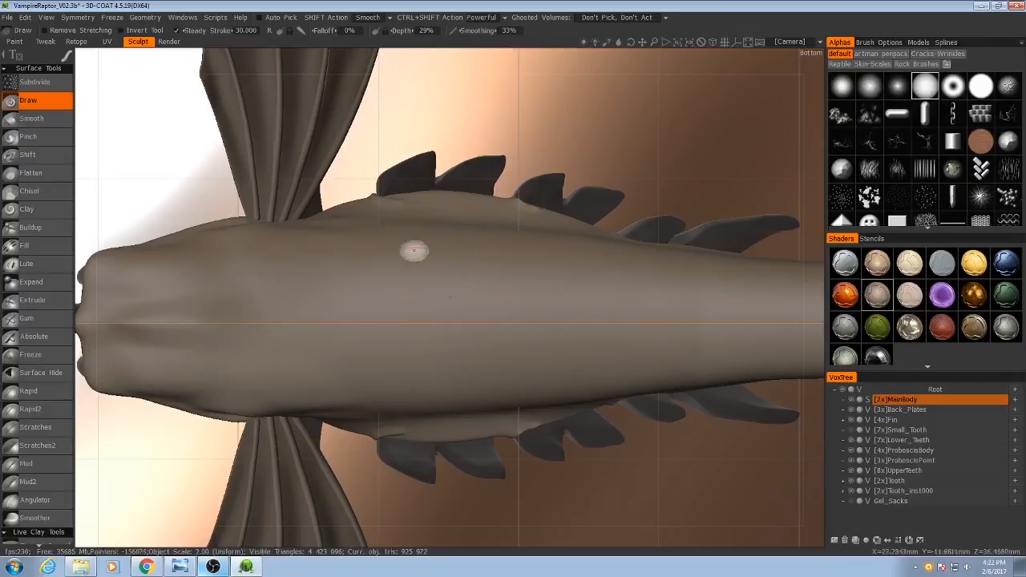
pyautogui.moveTo(414, 250); pyautogui.dragTo(410, 332)
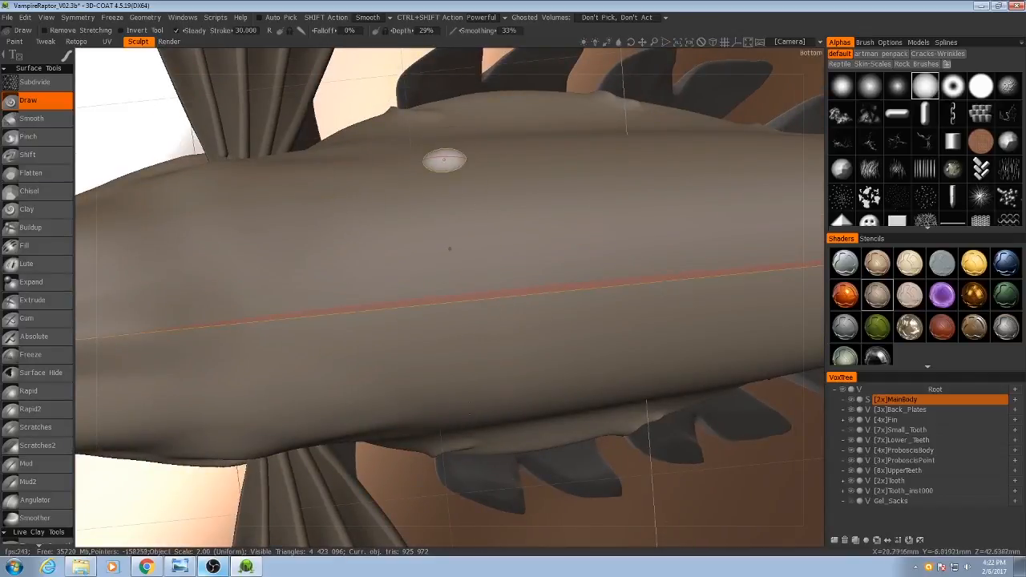
pyautogui.moveTo(446, 161); pyautogui.dragTo(468, 310)
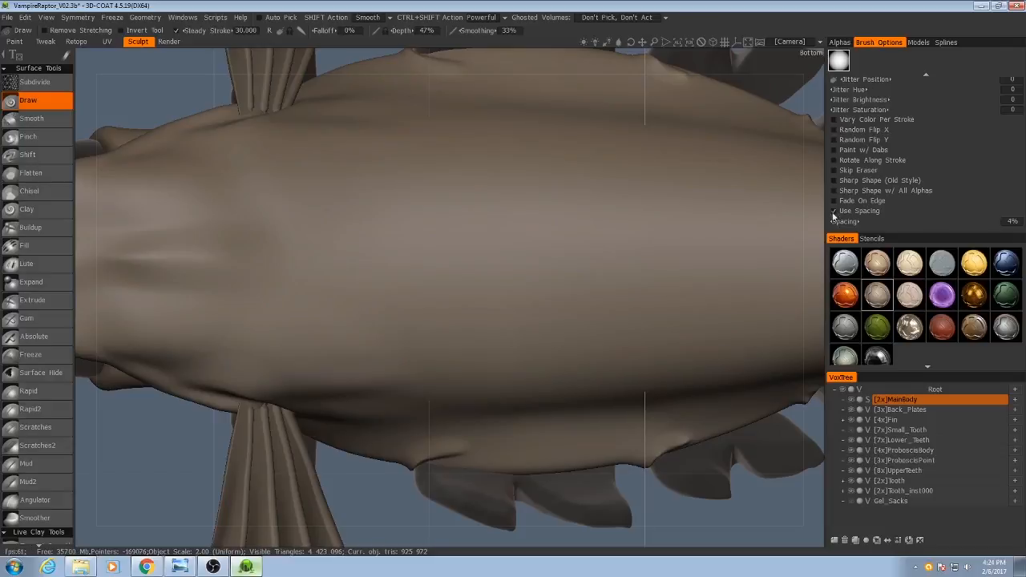
# - Enable Use Spacing for the brush and set a small Spacing amount
pyautogui.moveTo(842, 221); pyautogui.dragTo(906, 221)
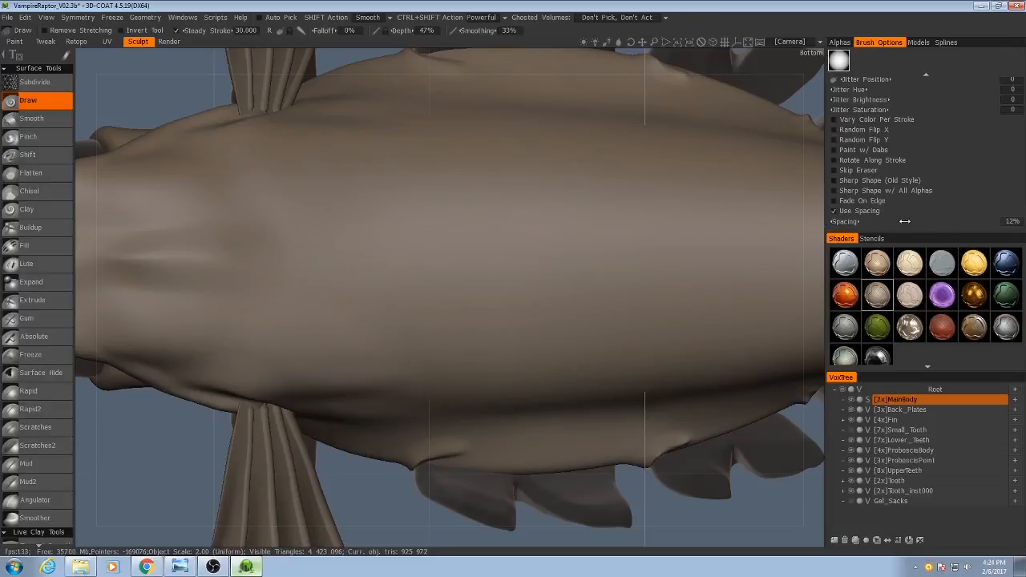
pyautogui.moveTo(296, 244); pyautogui.dragTo(526, 253)
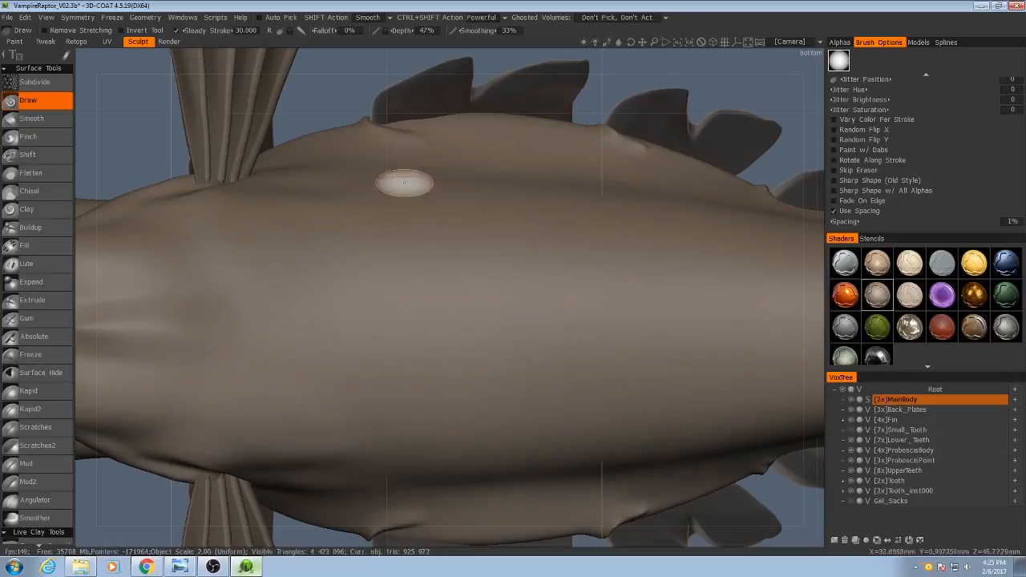
# - Sculpt rib strokes across the body, rings down the tail, and ribs toward the front
pyautogui.moveTo(400, 192); pyautogui.dragTo(376, 472)
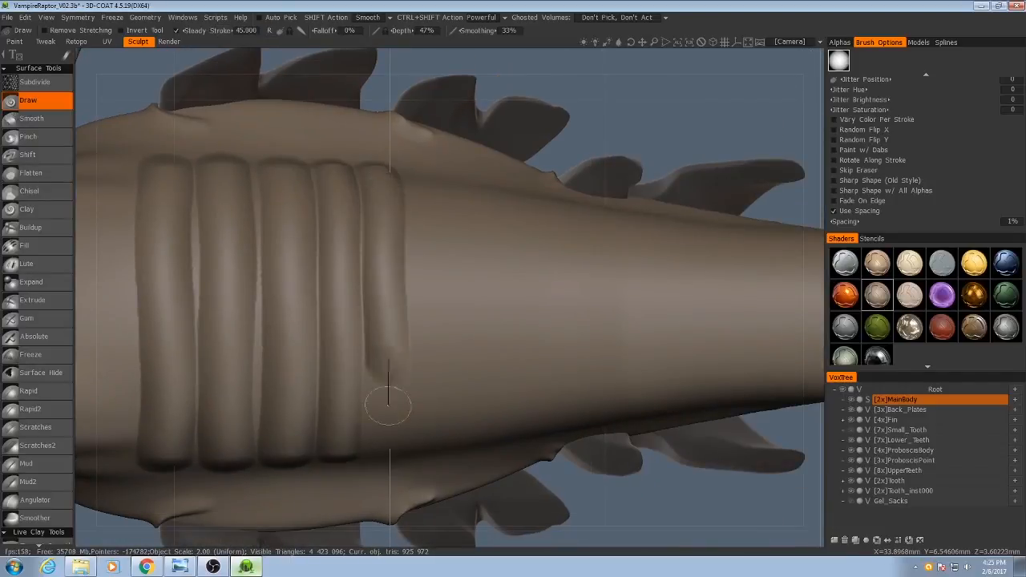
pyautogui.moveTo(388, 408); pyautogui.dragTo(513, 401)
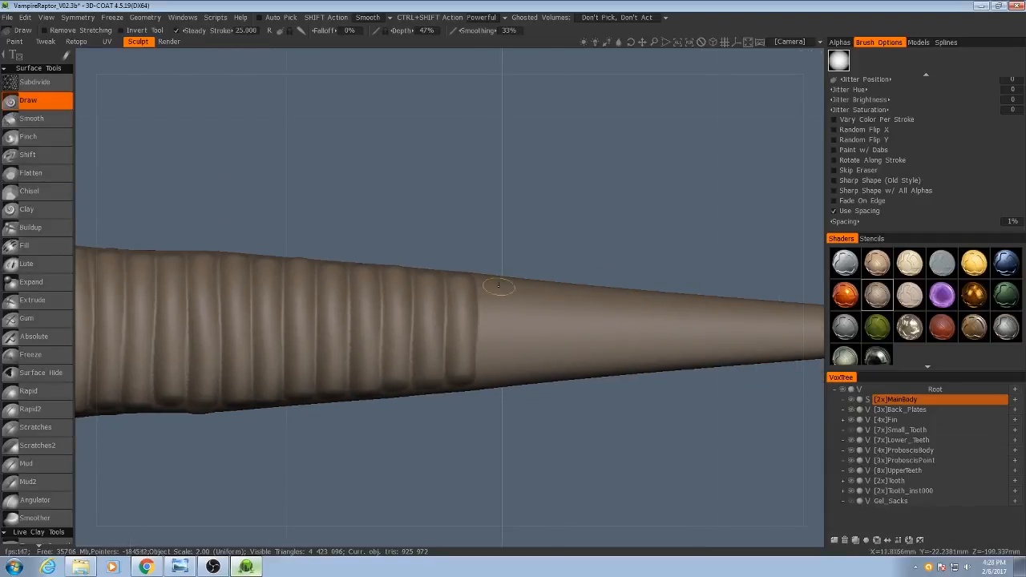
pyautogui.moveTo(497, 286); pyautogui.dragTo(649, 372)
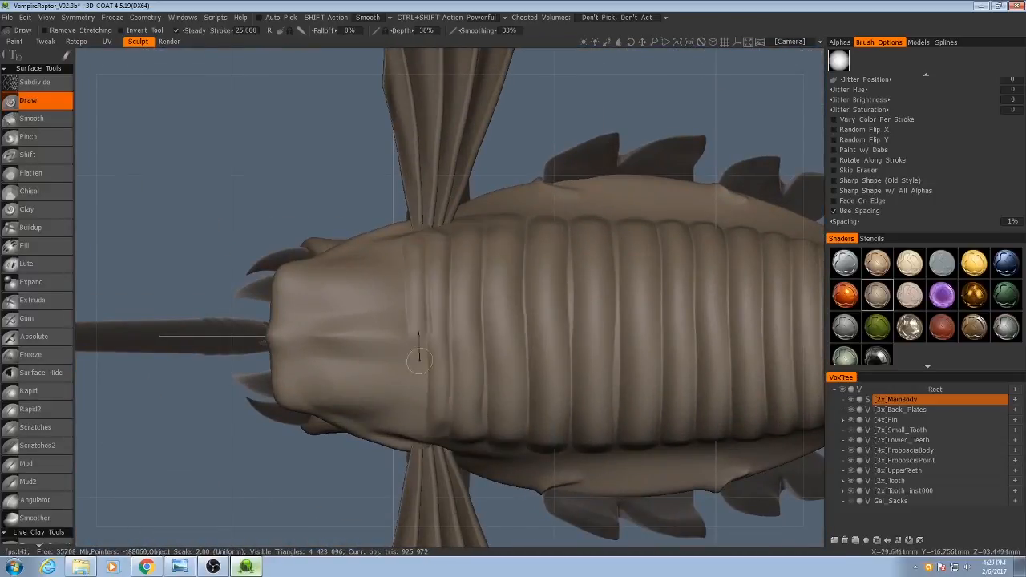
pyautogui.moveTo(416, 361); pyautogui.dragTo(505, 351)
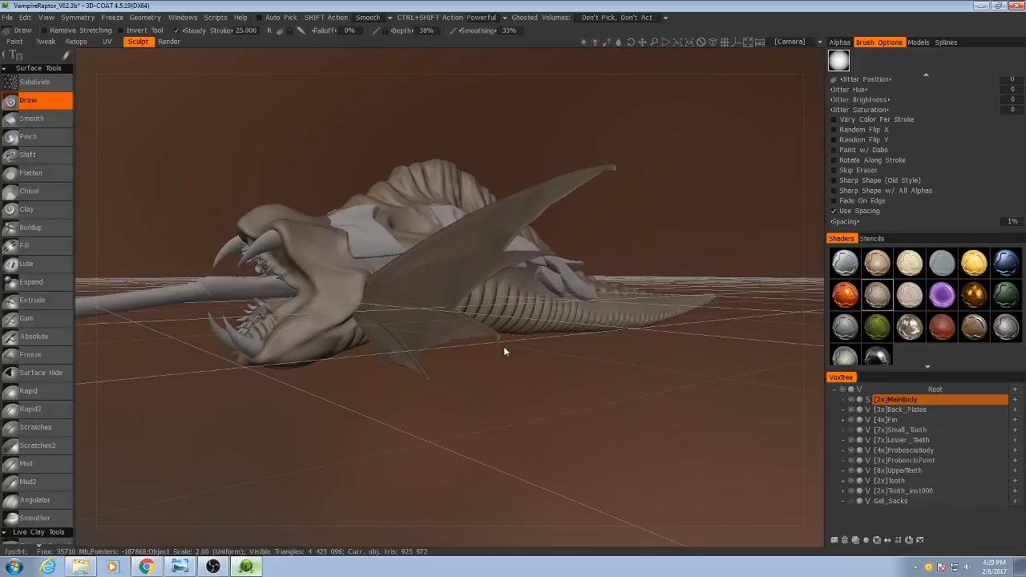
pyautogui.moveTo(490, 269)
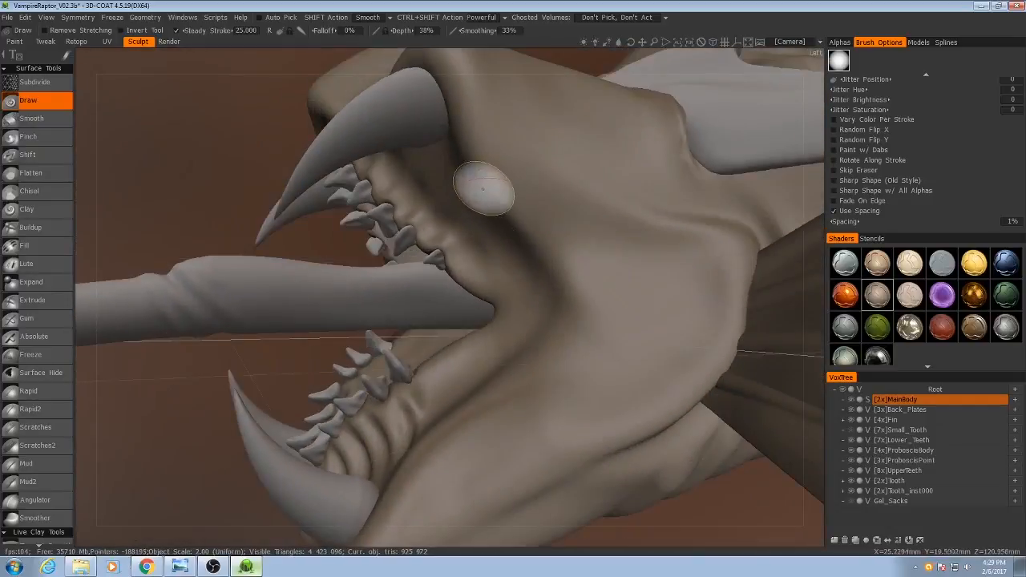
pyautogui.moveTo(488, 376)
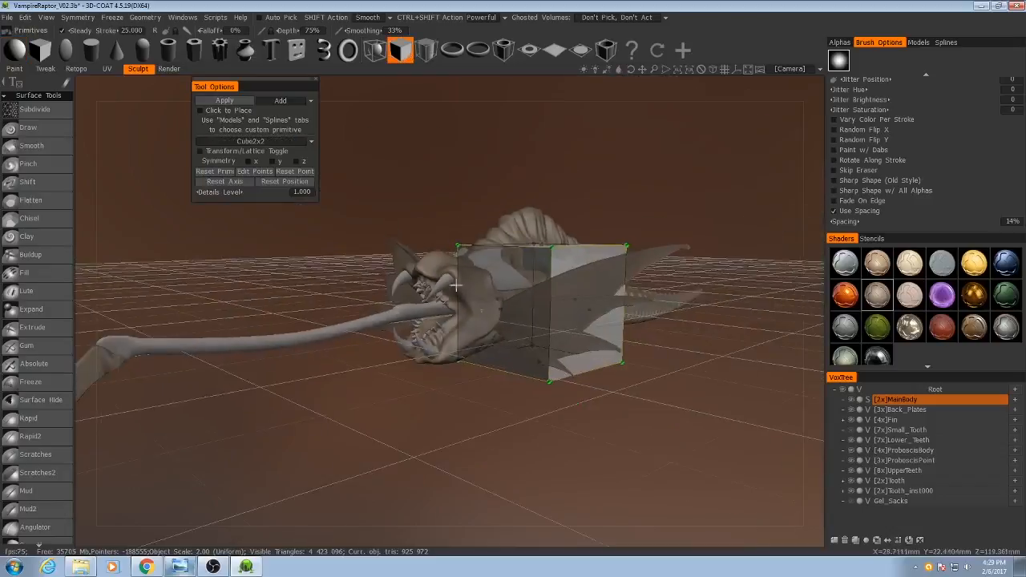
# - Toggle the cube gizmo mode and stroke the lip skin so it wraps over the gums
pyautogui.click(254, 141)
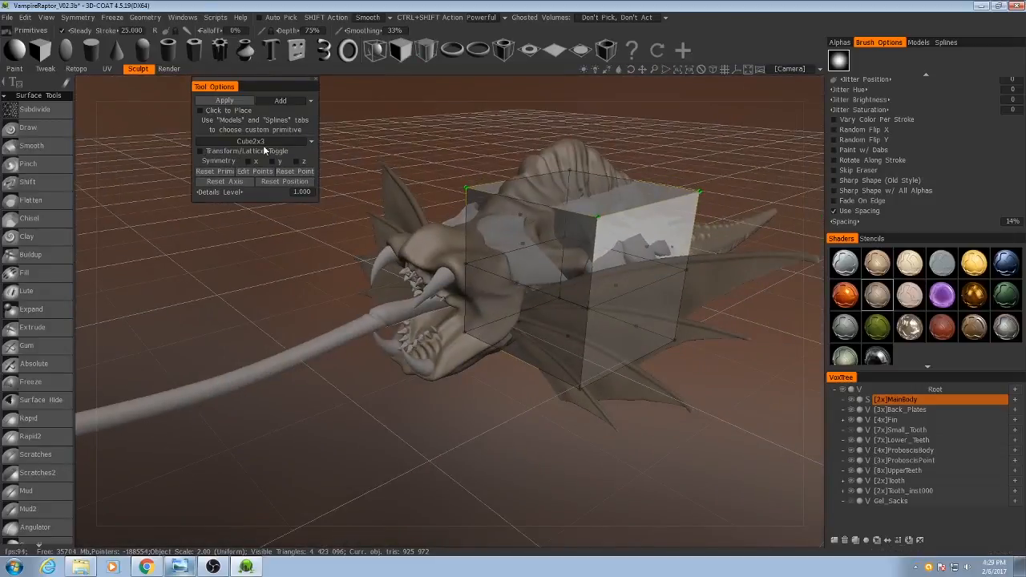
pyautogui.click(200, 151)
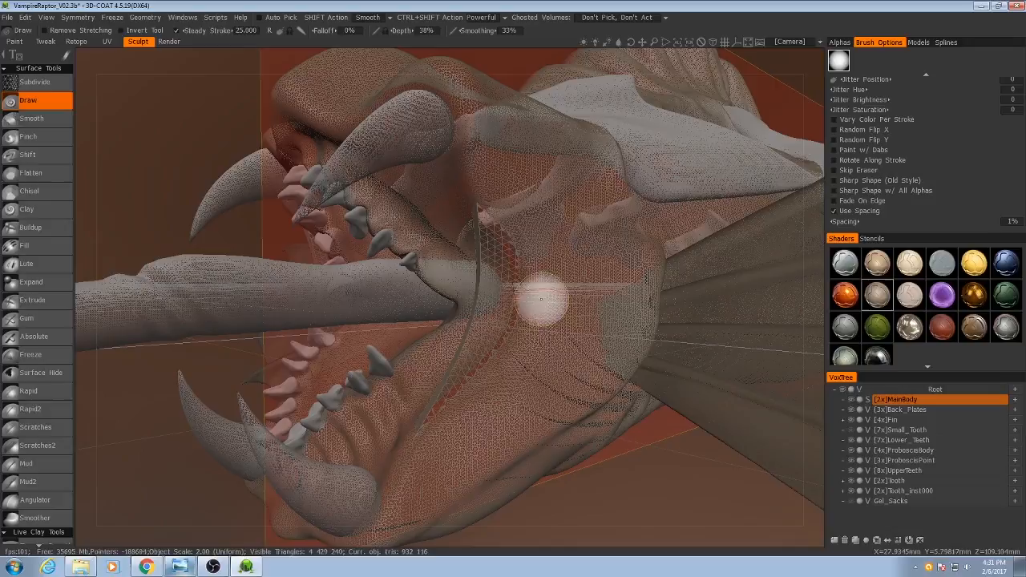
pyautogui.moveTo(525, 300); pyautogui.dragTo(526, 300)
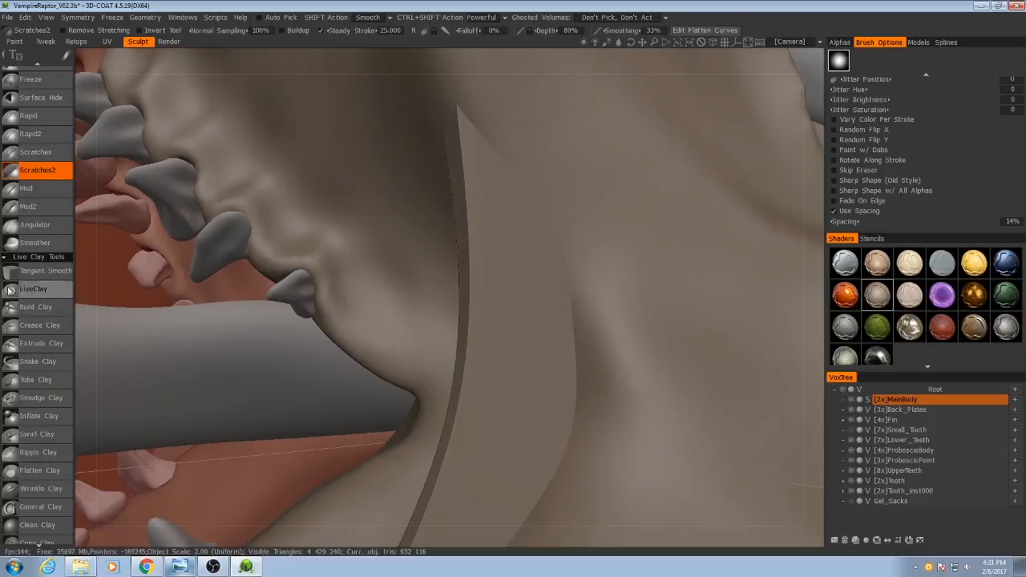
# - Select the Scratches2 surface tool to work the lip skin edge near the teeth
pyautogui.click(32, 288)
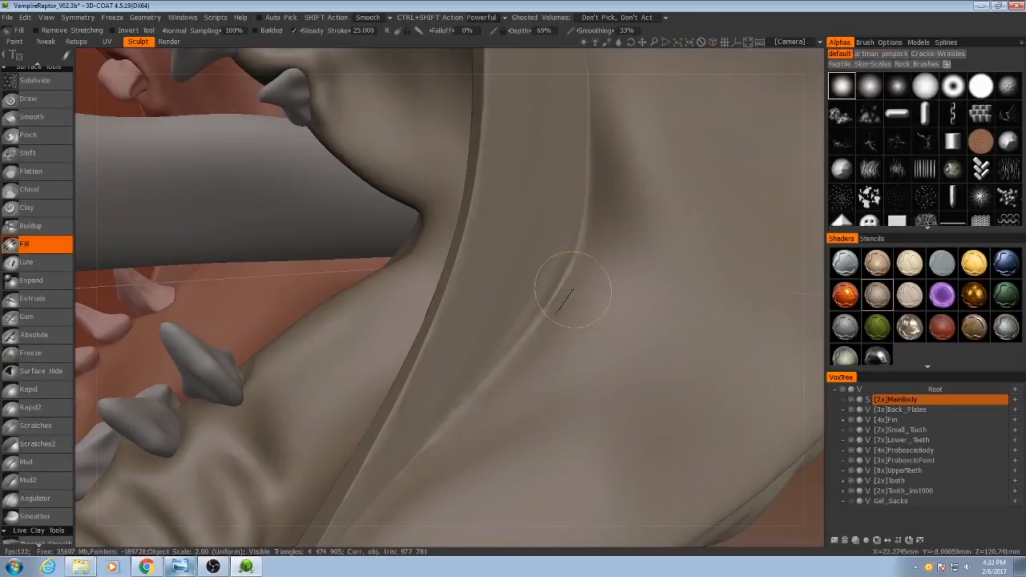
# - Fill the crease along the lip fold and smooth the dent beside it
pyautogui.moveTo(574, 288); pyautogui.dragTo(558, 237)
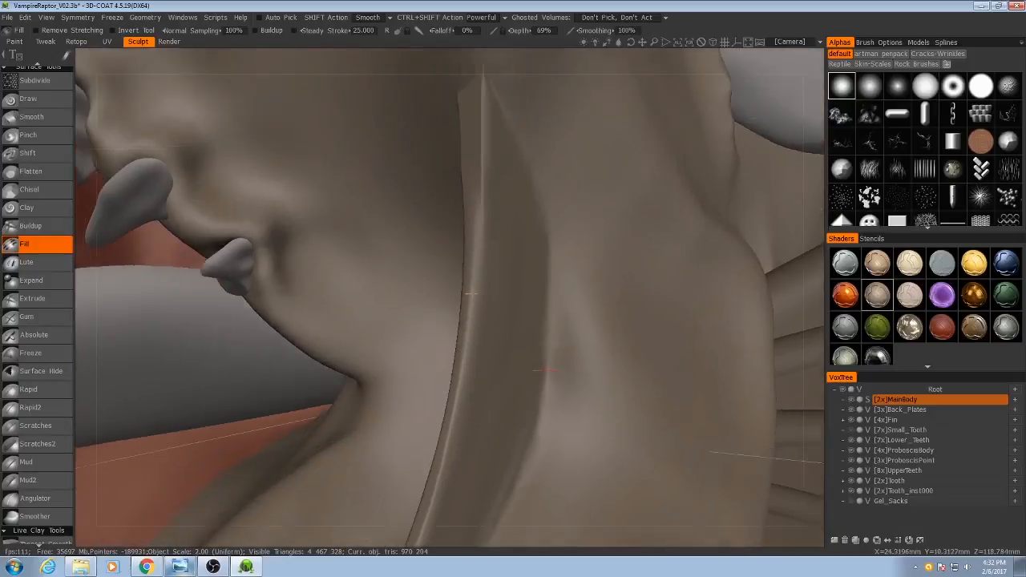
pyautogui.moveTo(468, 291); pyautogui.dragTo(488, 307)
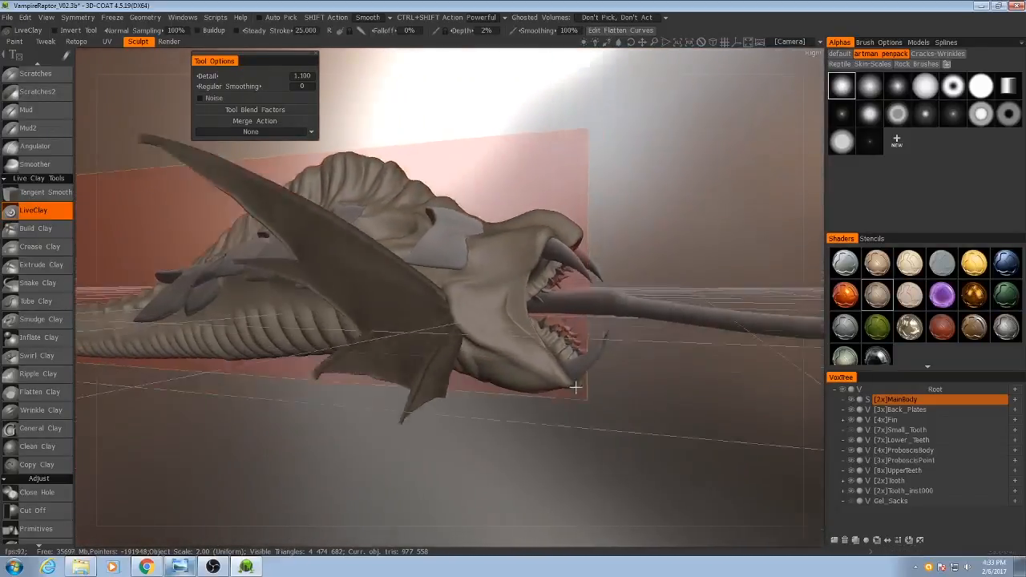
pyautogui.moveTo(574, 389); pyautogui.dragTo(651, 439)
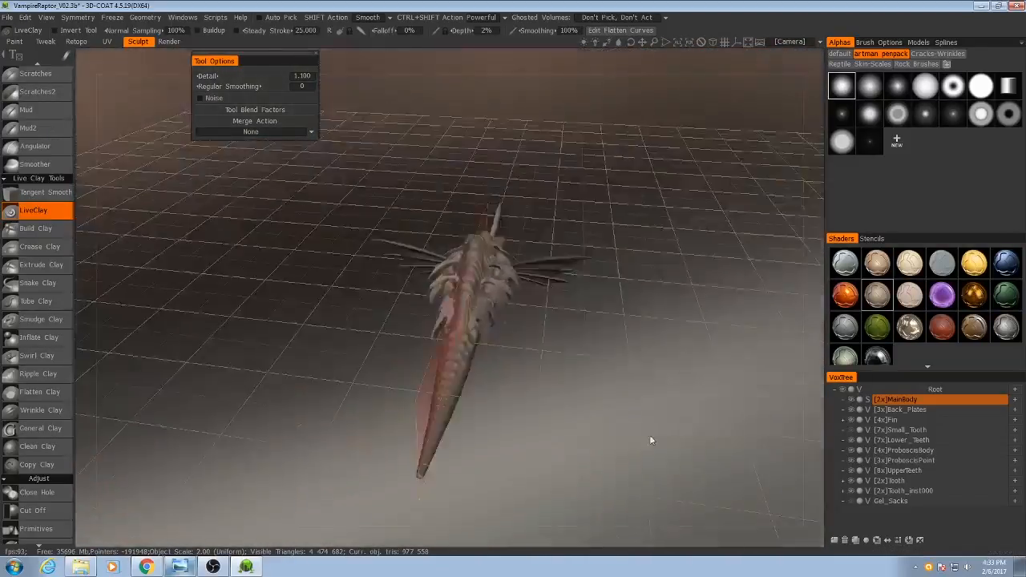
pyautogui.moveTo(649, 441); pyautogui.dragTo(567, 404)
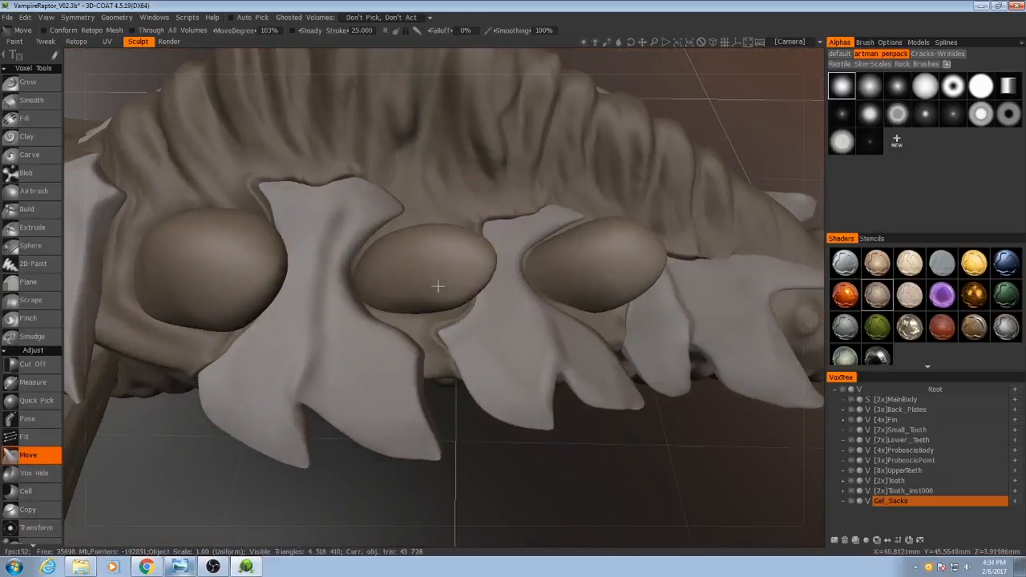
# - Push the middle and front gel sacs into the back and reshape the skin flap beside them
pyautogui.moveTo(439, 285); pyautogui.dragTo(439, 256)
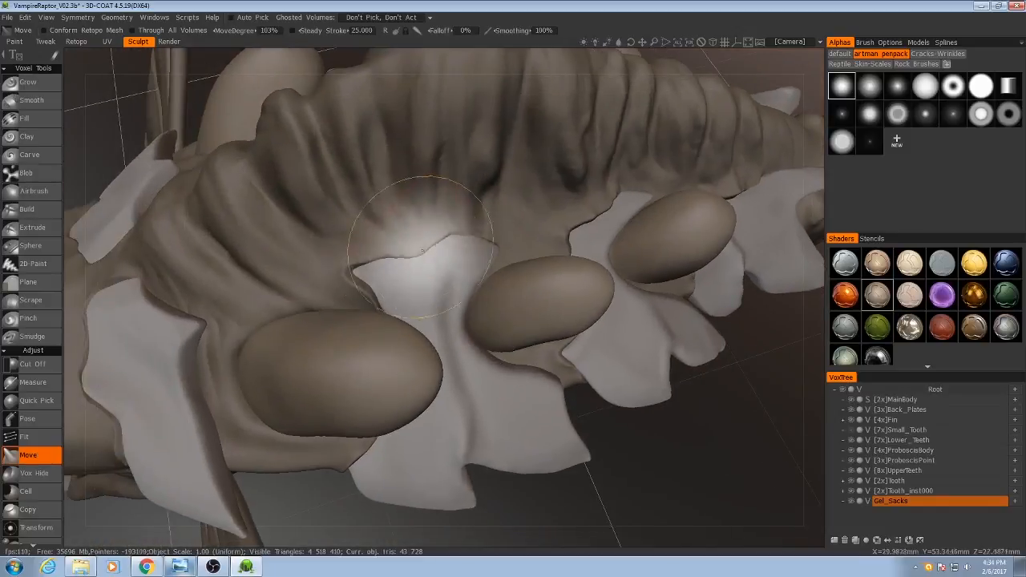
pyautogui.moveTo(420, 253); pyautogui.dragTo(233, 366)
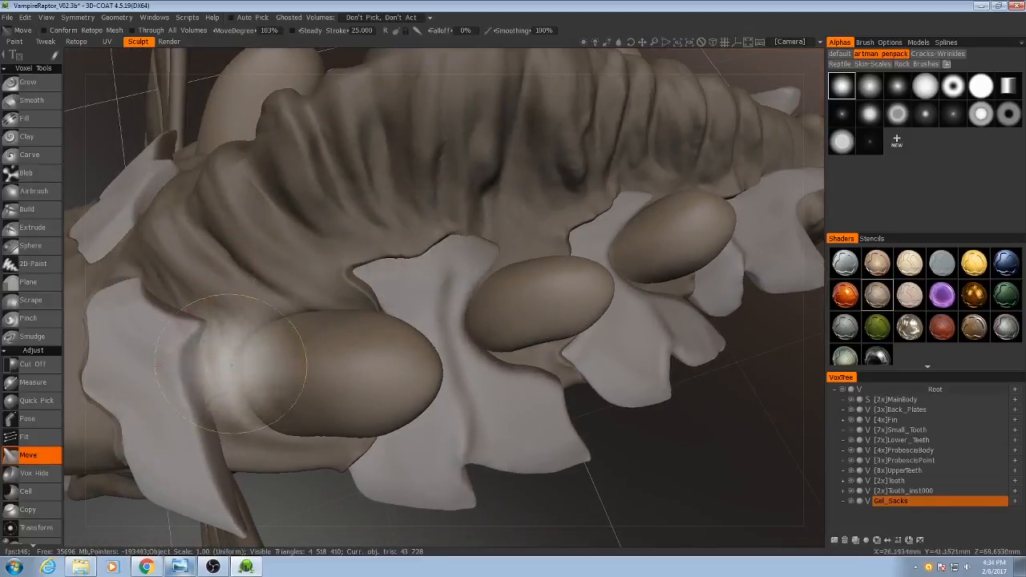
pyautogui.moveTo(232, 365); pyautogui.dragTo(269, 301)
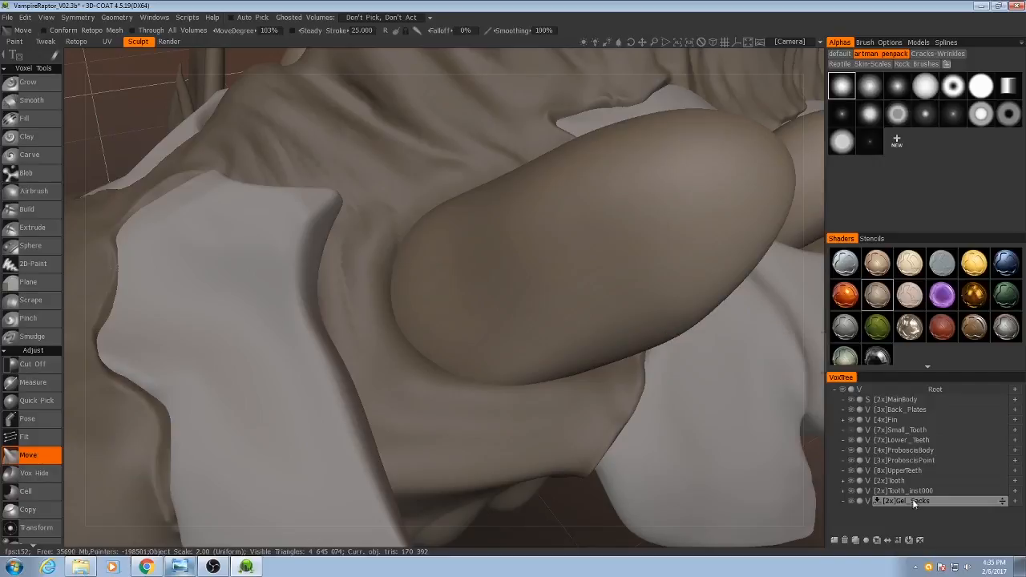
# - Merge the Gel_sacks volume into Mainbody from the VoxTree layer options
pyautogui.rightClick(914, 500)
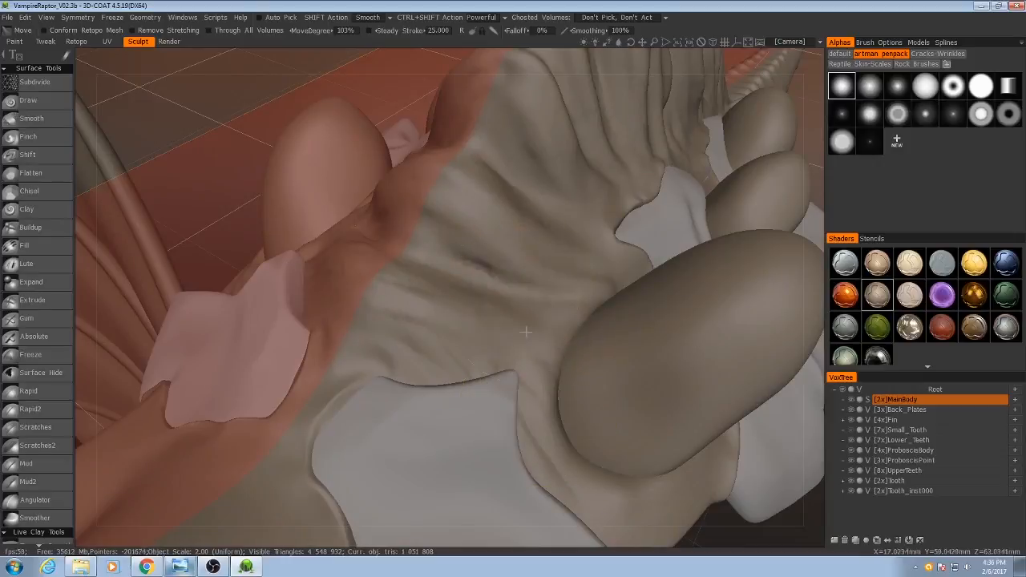
# - Switch to the Fill surface tool and orbit to review the whole merged creature
pyautogui.moveTo(526, 330); pyautogui.dragTo(420, 353)
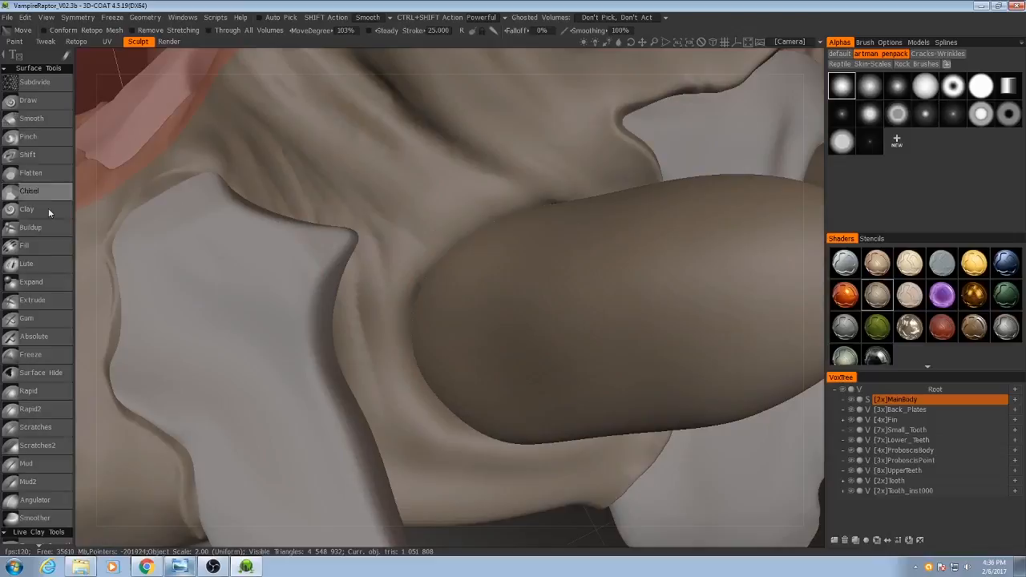
pyautogui.click(24, 245)
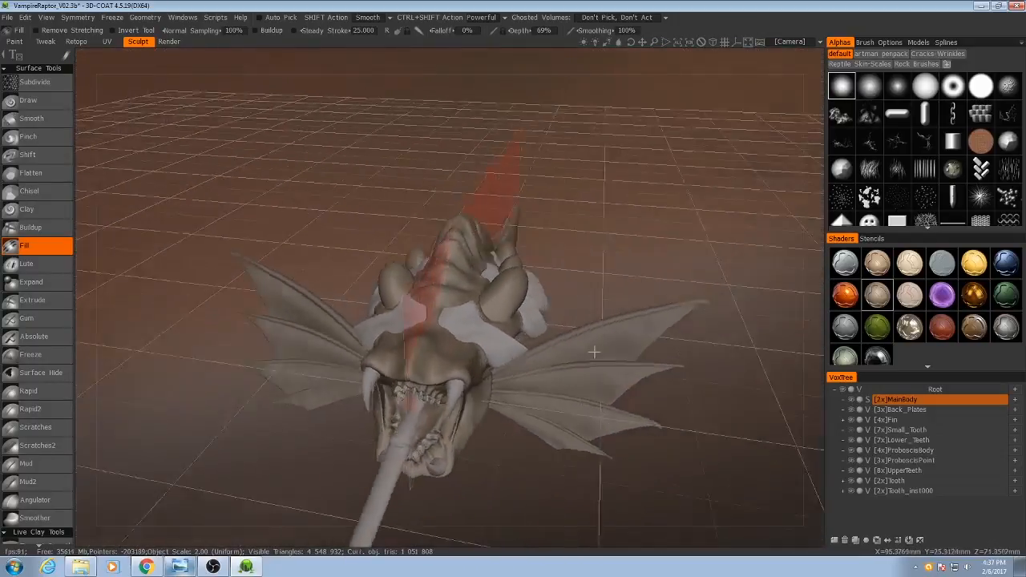
pyautogui.moveTo(594, 352); pyautogui.dragTo(577, 366)
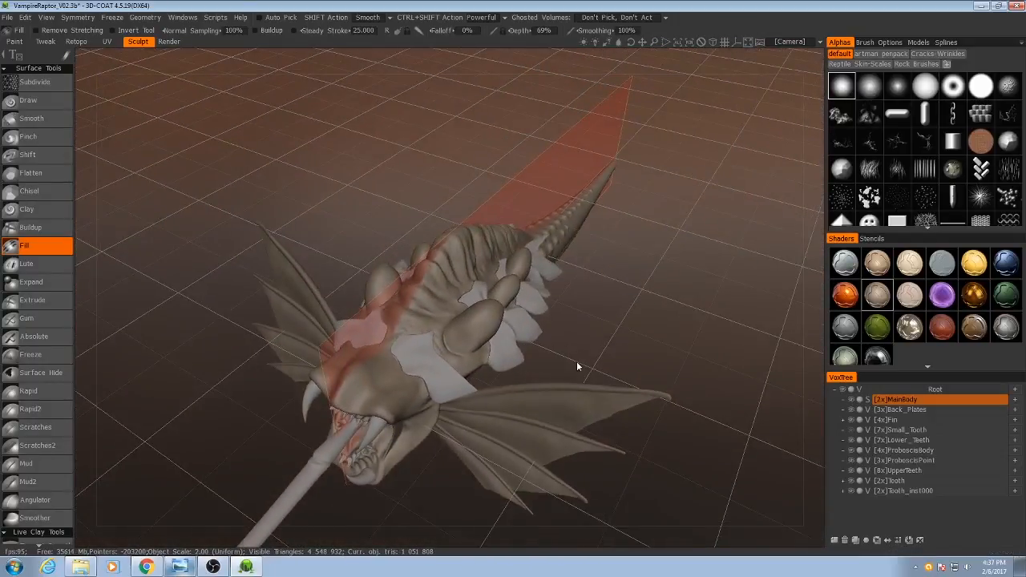